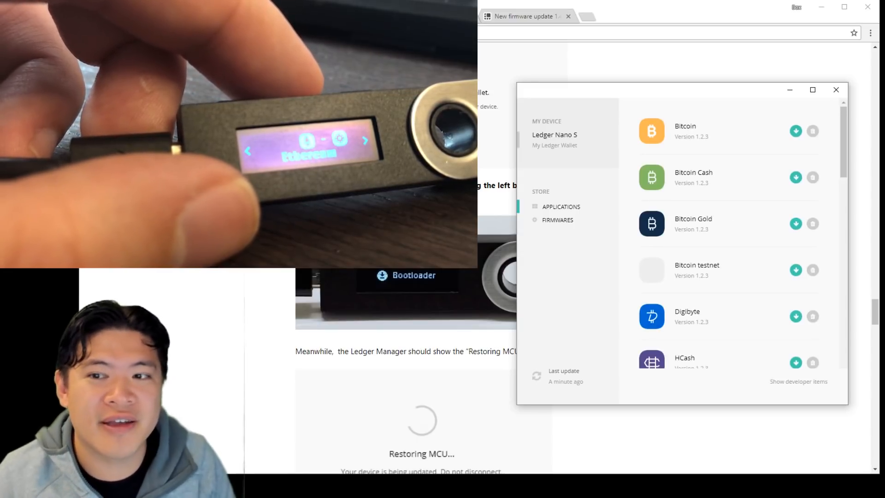
Relaunch Ledger Manager from the Chrome Apps page and browse the installable apps list (Bitcoin, Bitcoin Cash, Digibyte)
{"action": "left_click", "coordinate": [722, 16]}
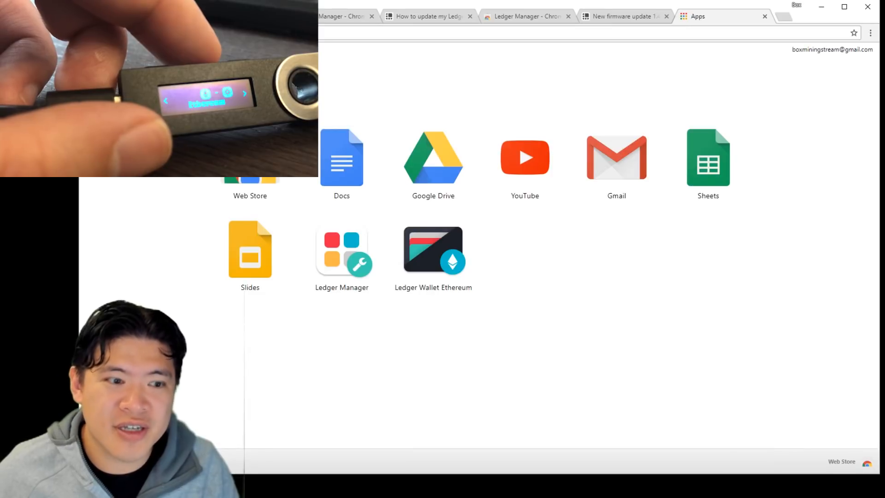
{"action": "left_click", "coordinate": [341, 249]}
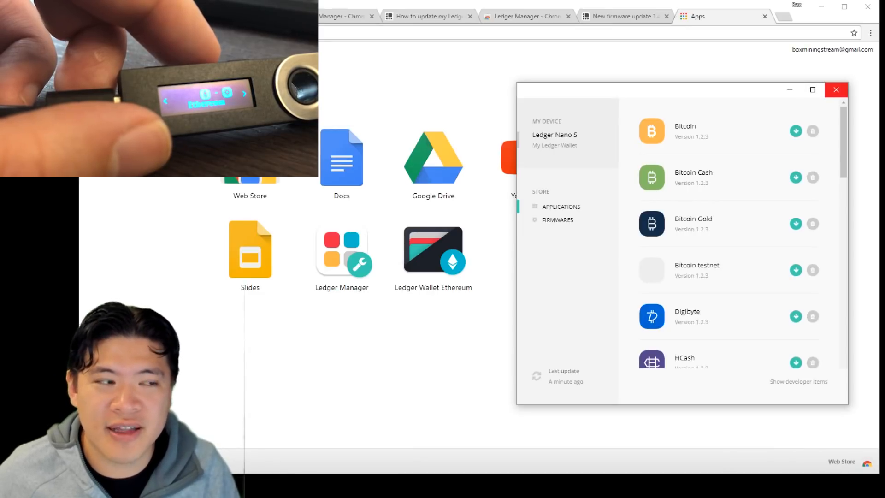
{"action": "scroll", "scroll_direction": "down", "scroll_amount": 3}
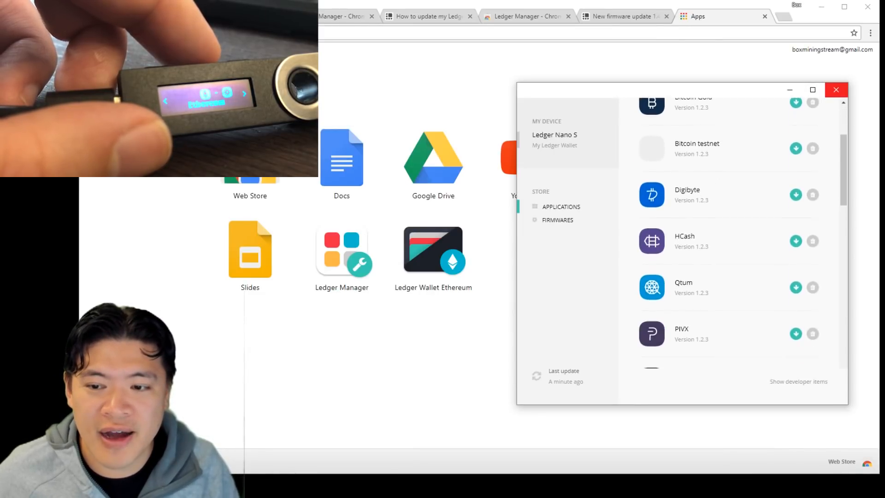
{"action": "scroll", "scroll_direction": "up", "scroll_amount": 3}
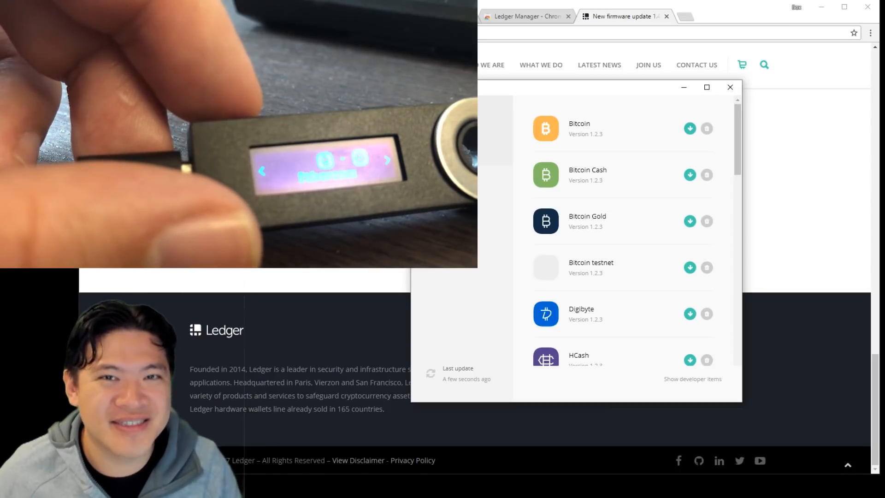
Install a coin application onto the Nano S from the Applications list
{"action": "left_click", "coordinate": [689, 128]}
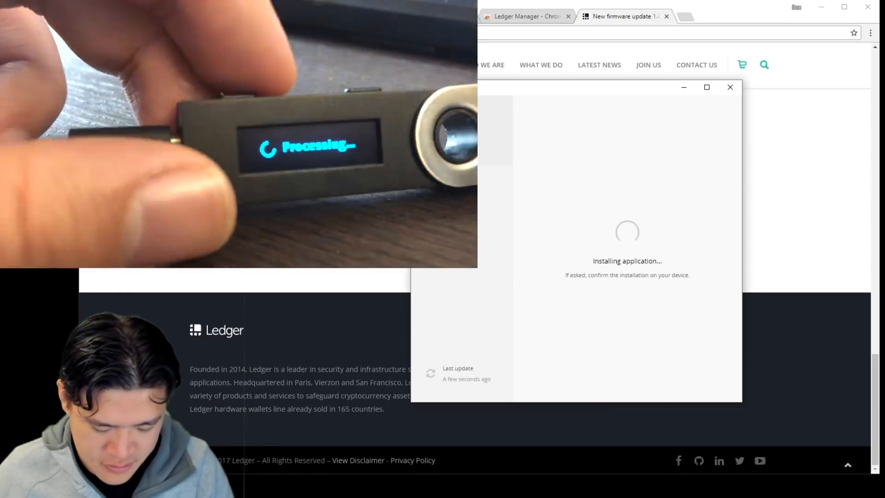